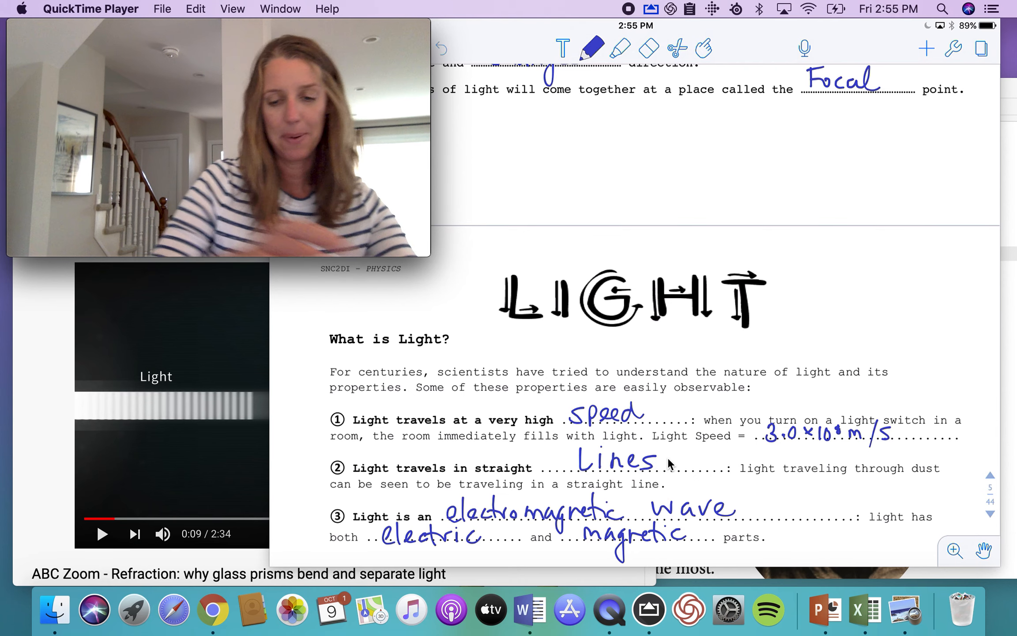
Handwrite "Visible light" in the first blank and the 400nm–700nm range in the range blanks.
scroll("down", 3)
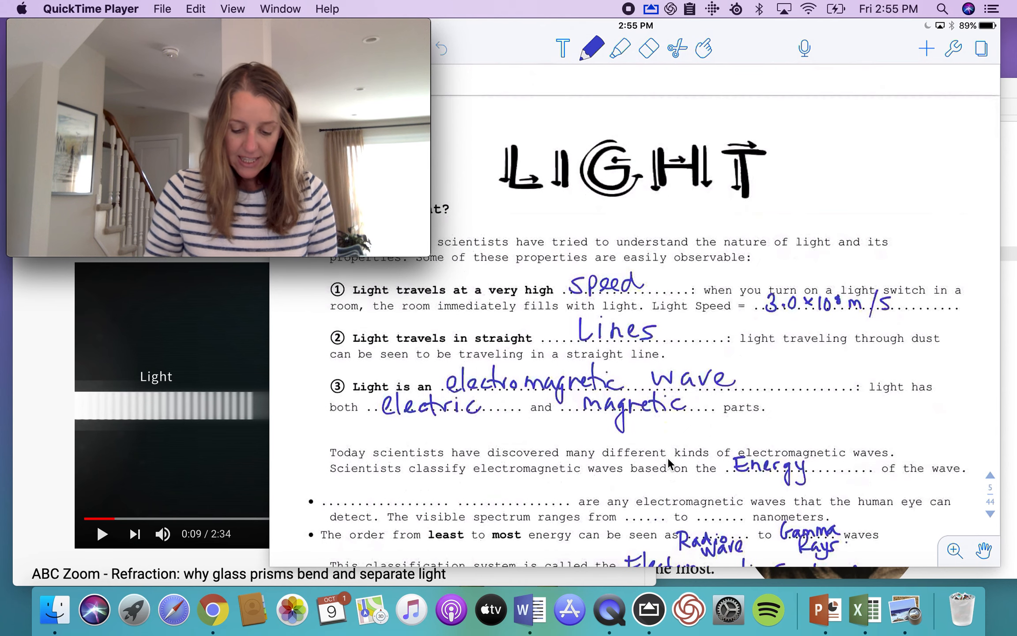
scroll("down", 3)
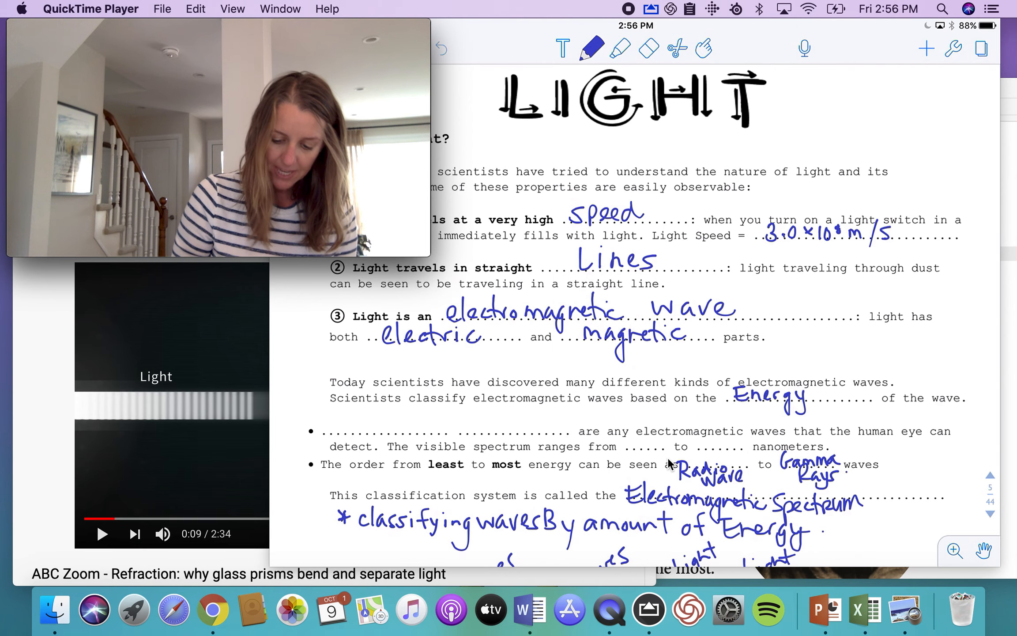
scroll("down", 3)
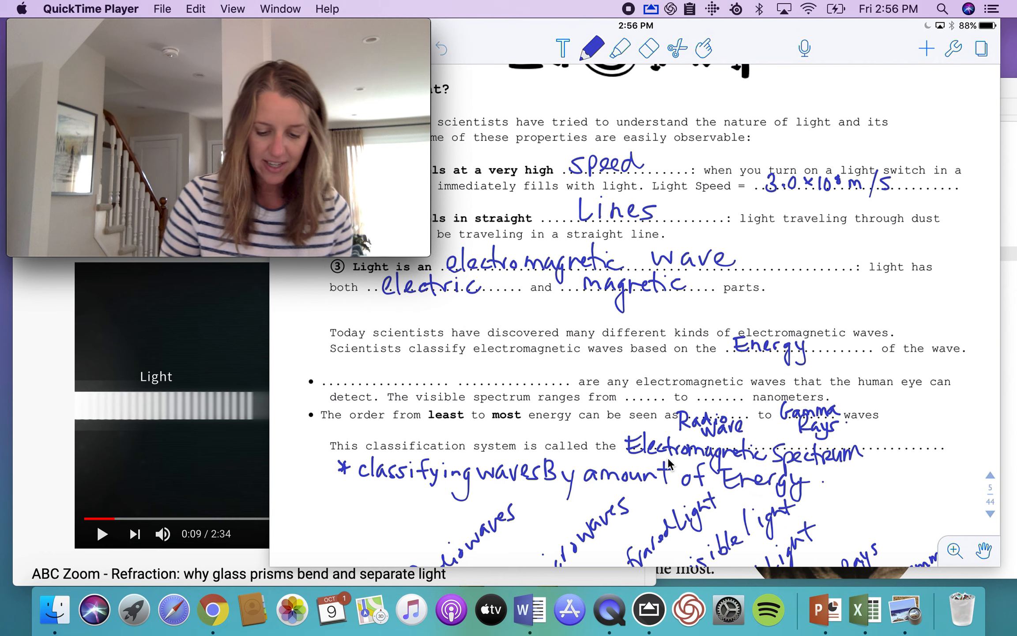
type("VIS")
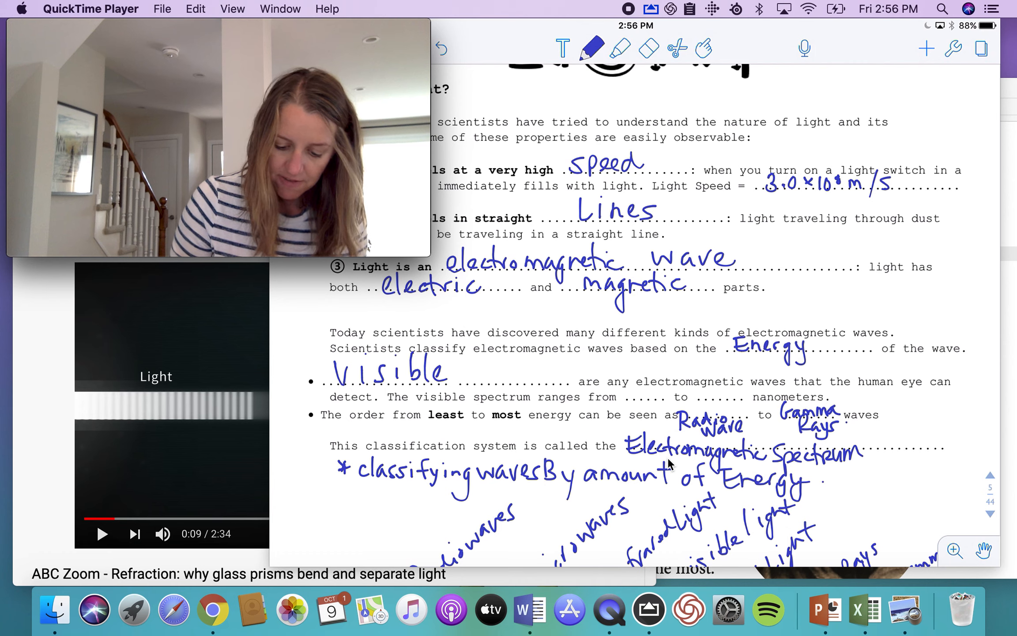
type("light")
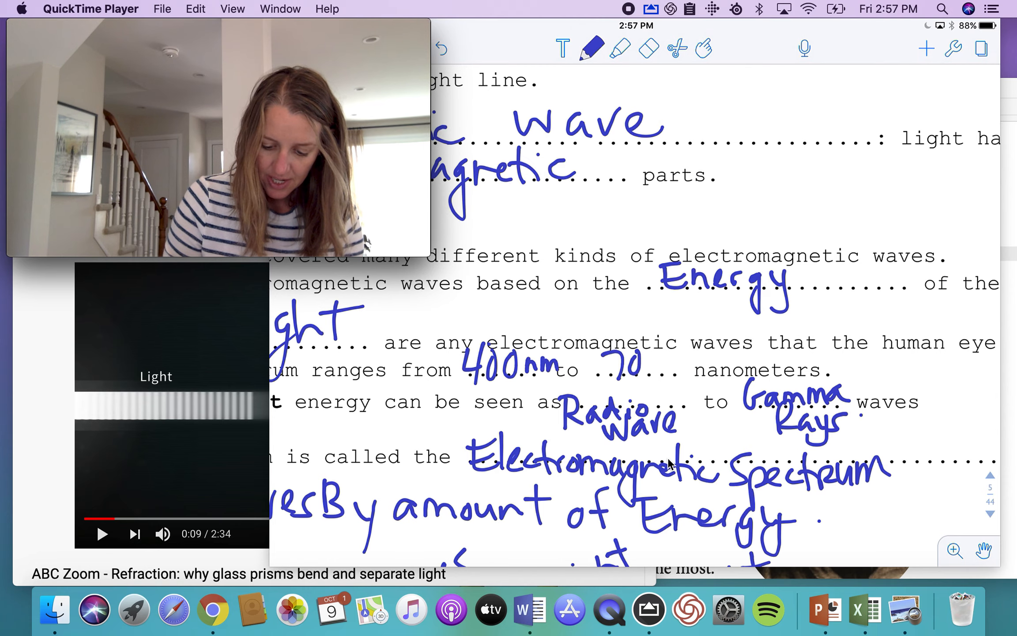
type("nm")
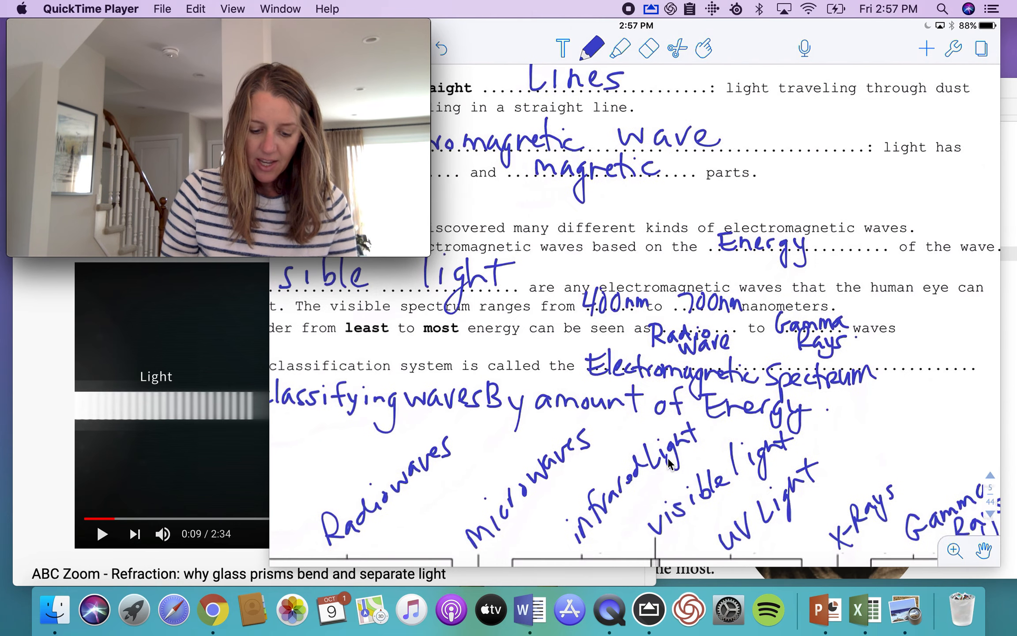
scroll("down", 3)
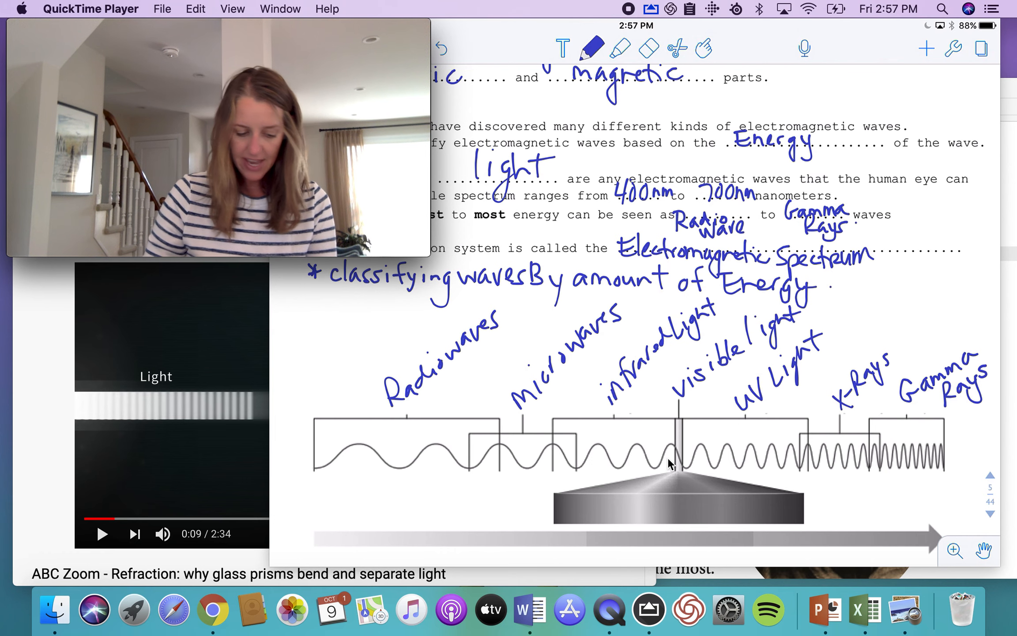
Label the spectrum arrow ends "Low Freq." and "High Fr." in blue ink.
scroll("down", 3)
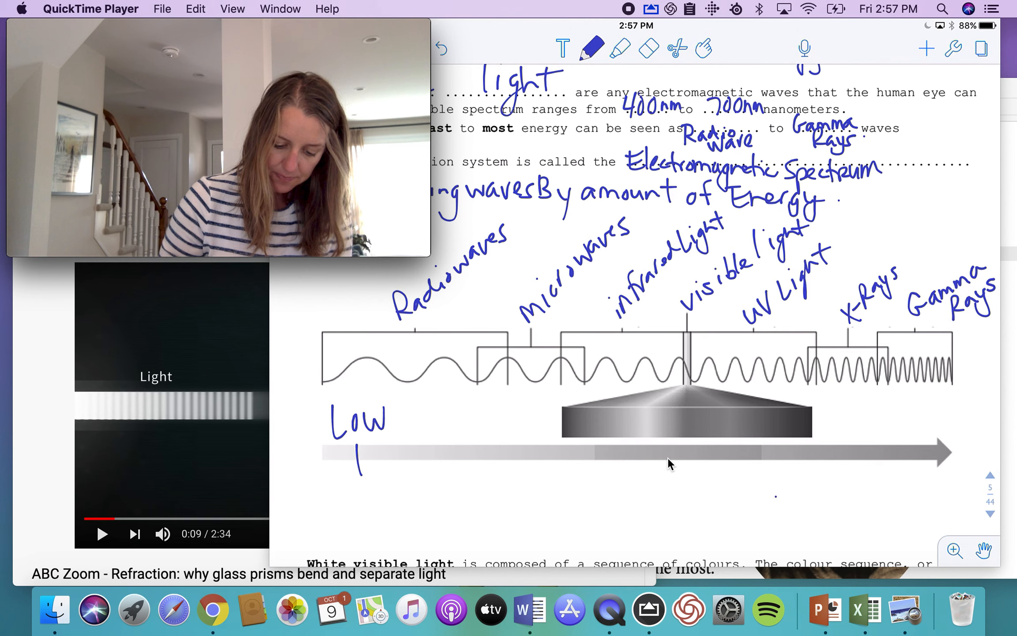
type("Freg.")
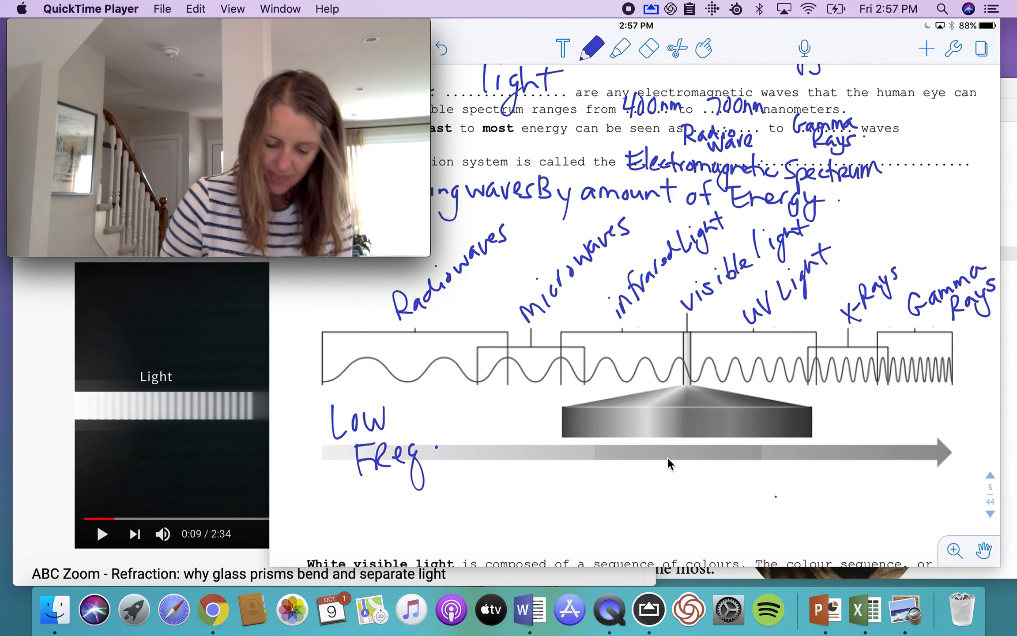
type("HighFr.")
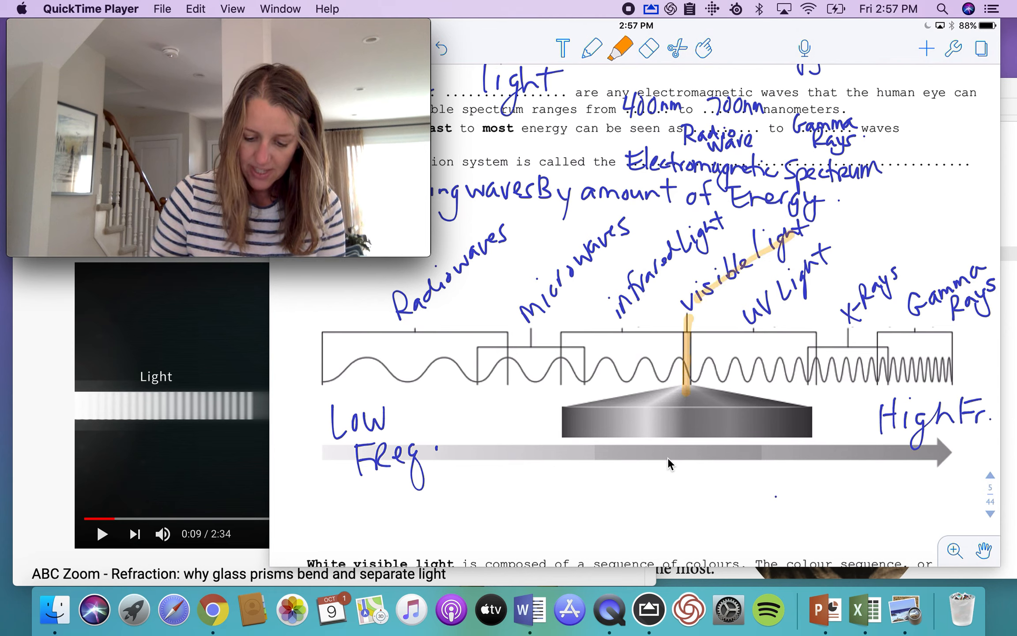
Highlight the prism's spread light, mark its edges 700nm and 400nm, and circle the visible band.
left_click_drag(688, 389, 584, 442)
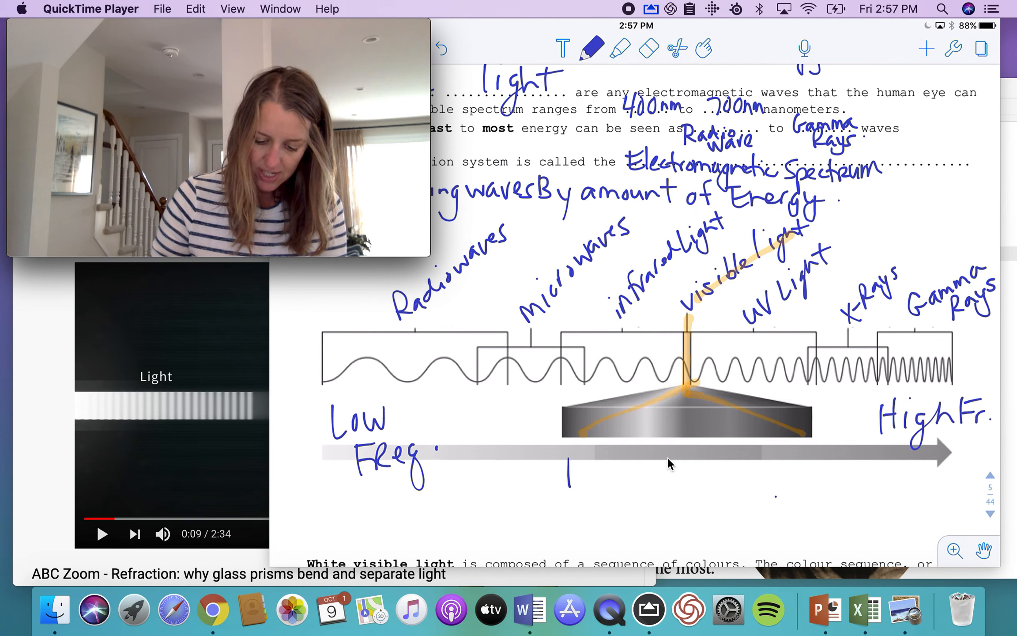
left_click_drag(558, 467, 568, 448)
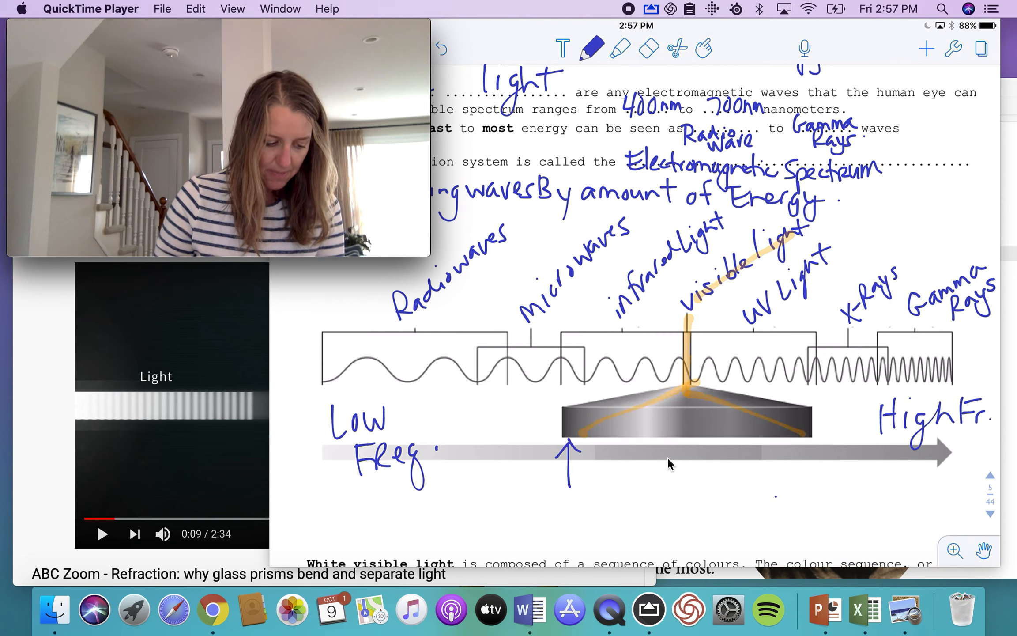
type("700")
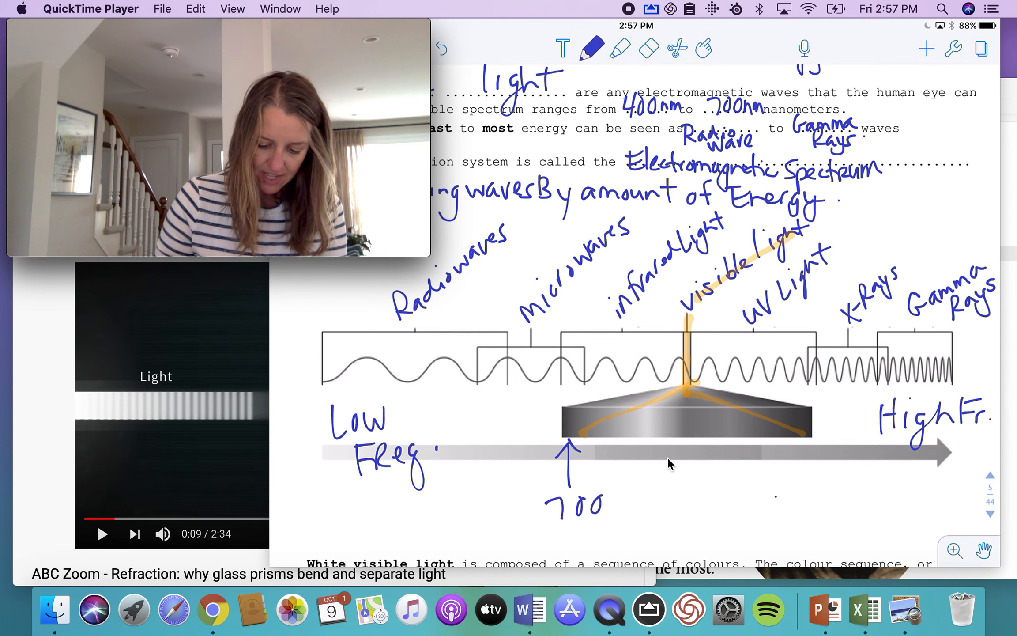
type("nm")
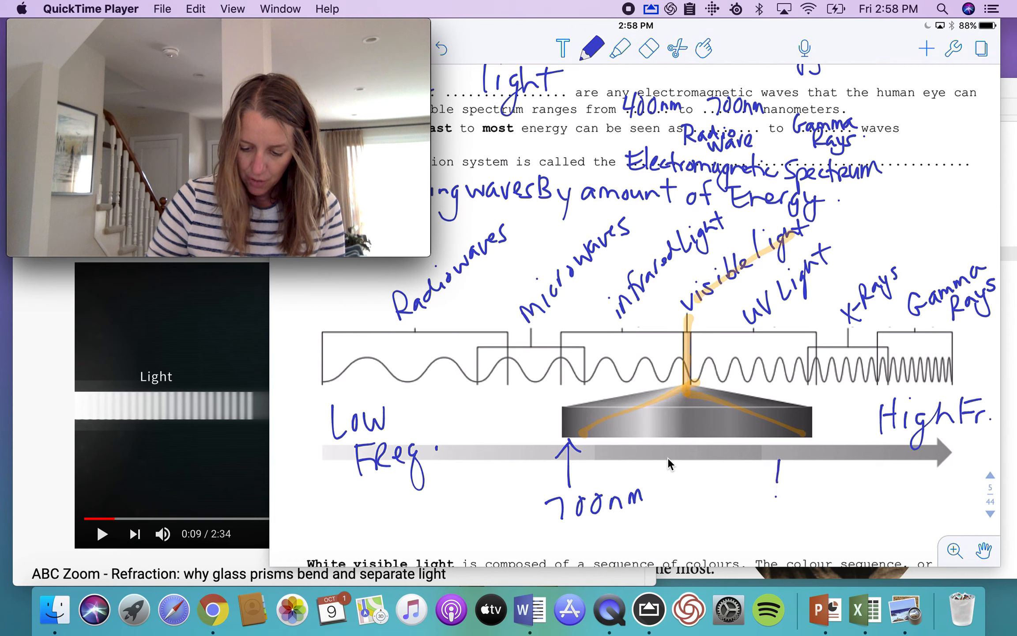
type("400nm")
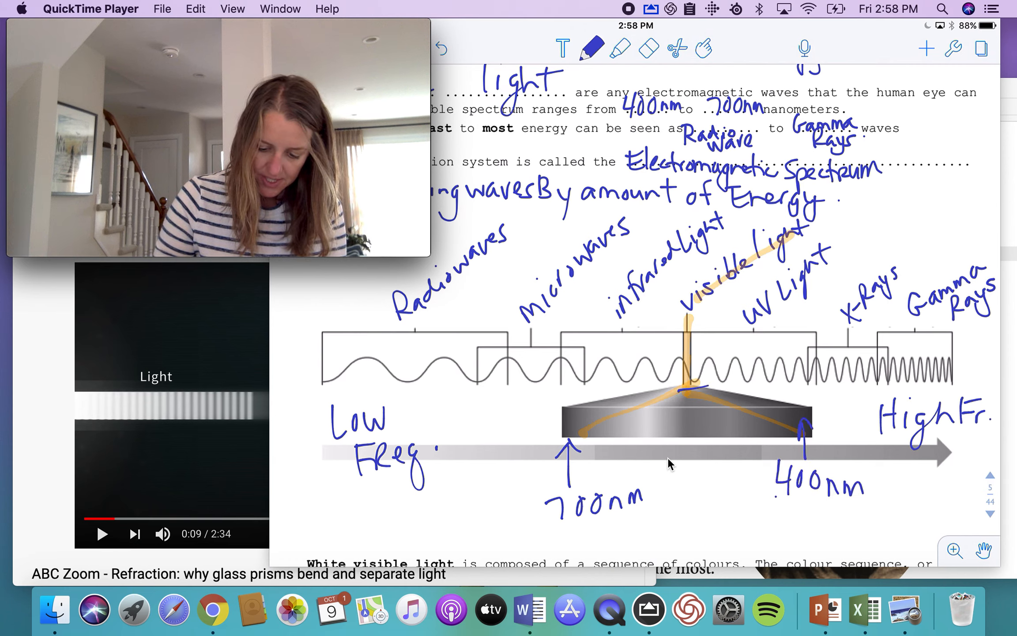
left_click_drag(674, 363, 700, 382)
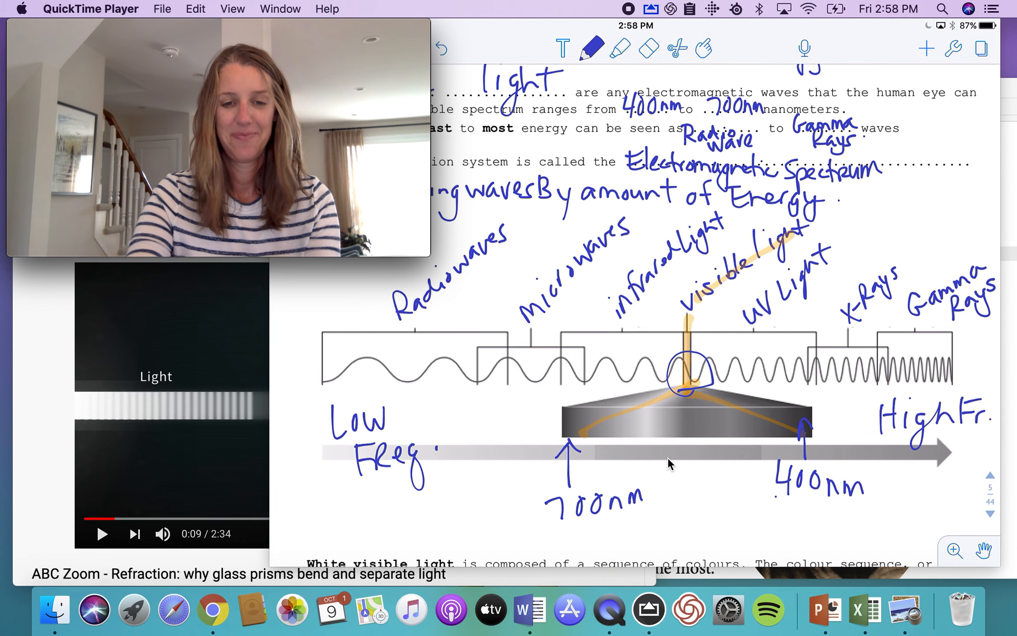
Bring the Chrome refraction video forward and start playing it.
left_click(213, 608)
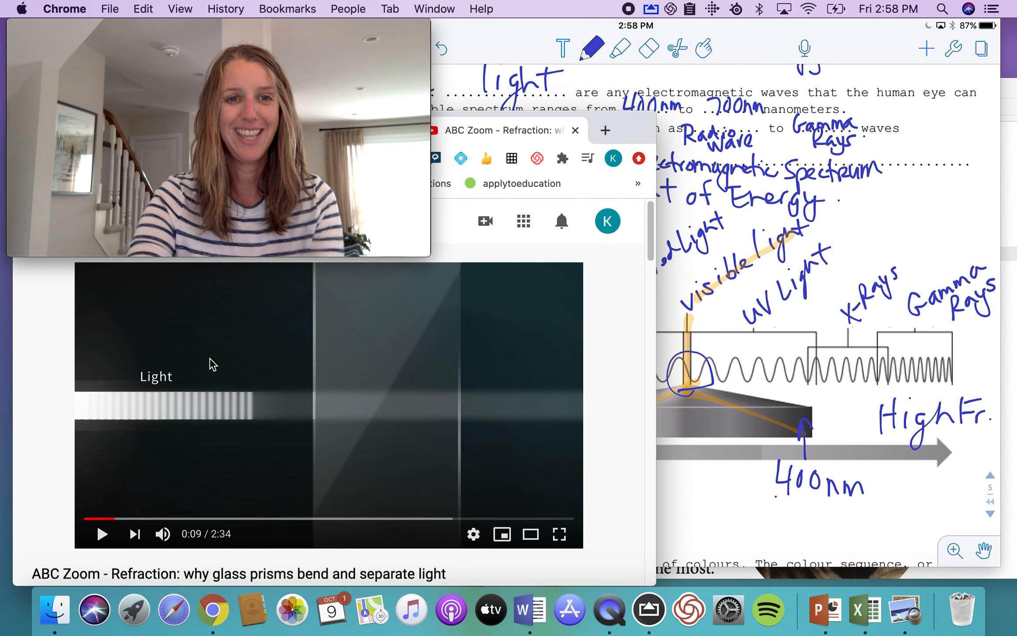
mouse_move(100, 535)
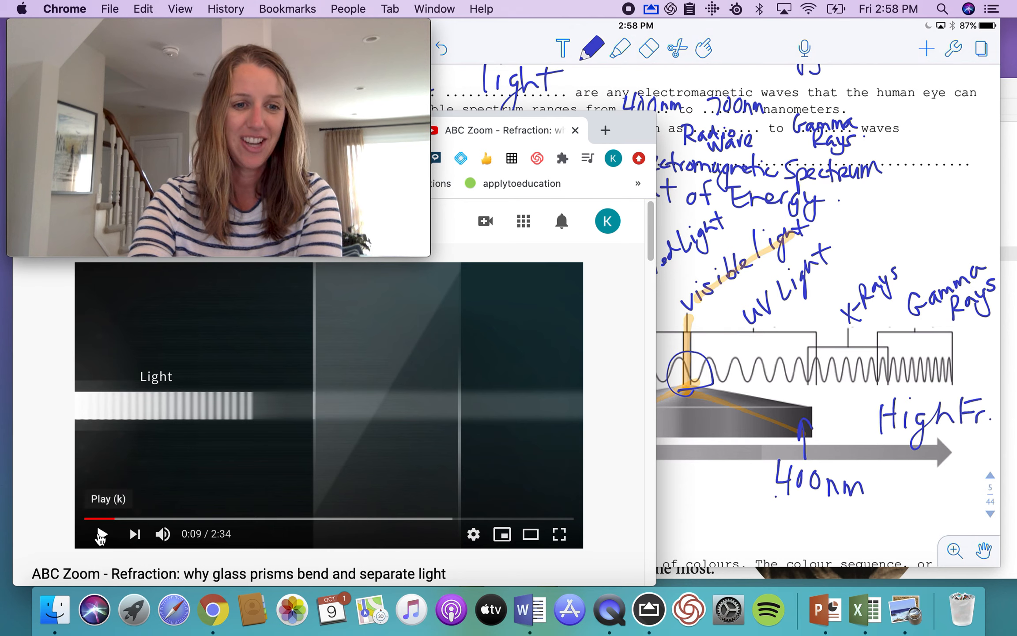
left_click(100, 533)
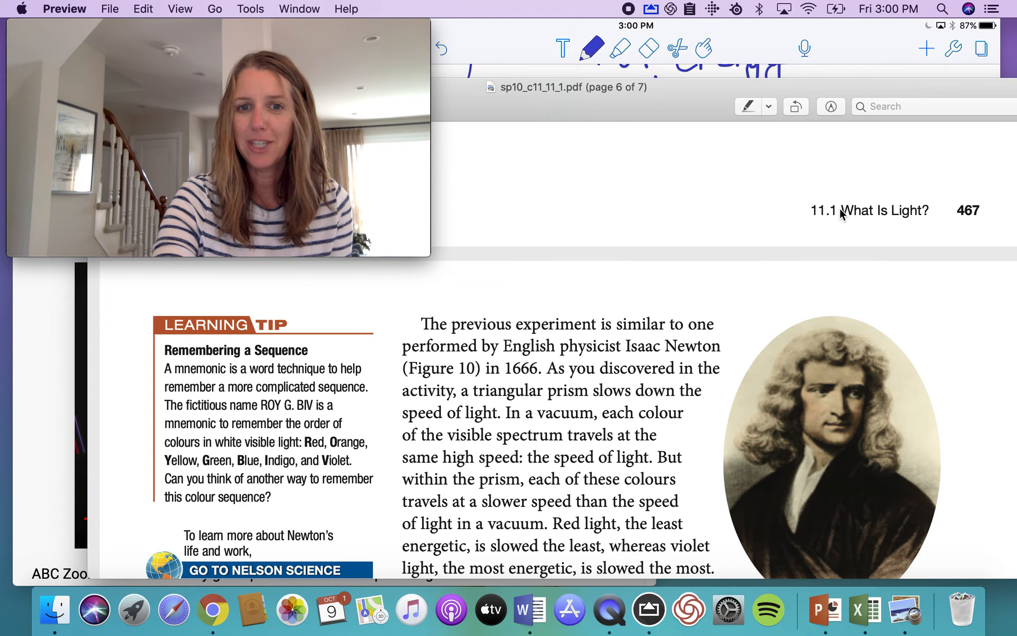
Scroll the worksheet down past the homework questions to the blank page.
scroll("down", 3)
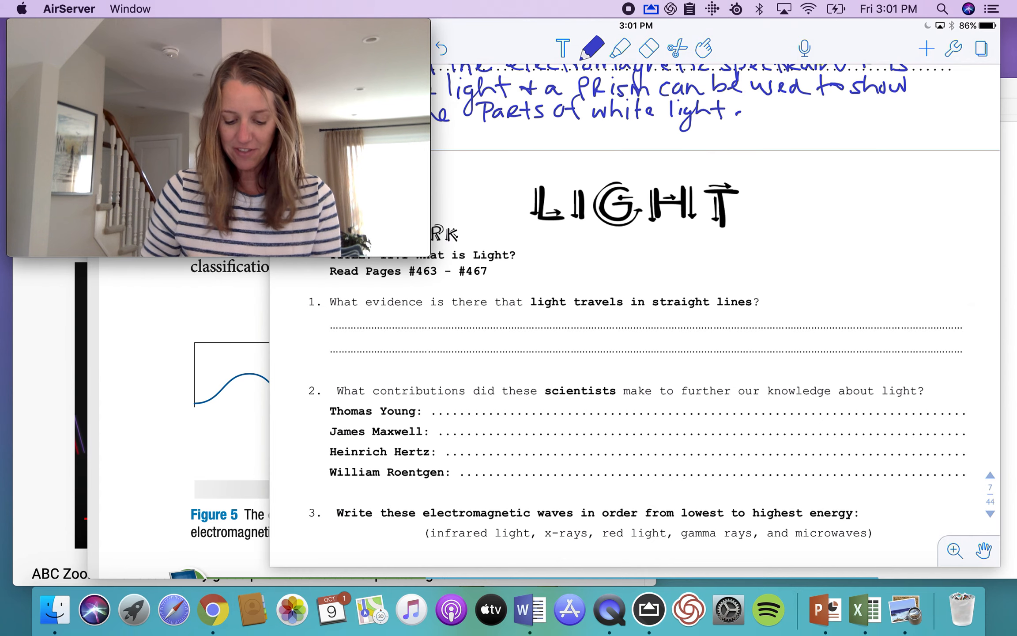
scroll("down", 3)
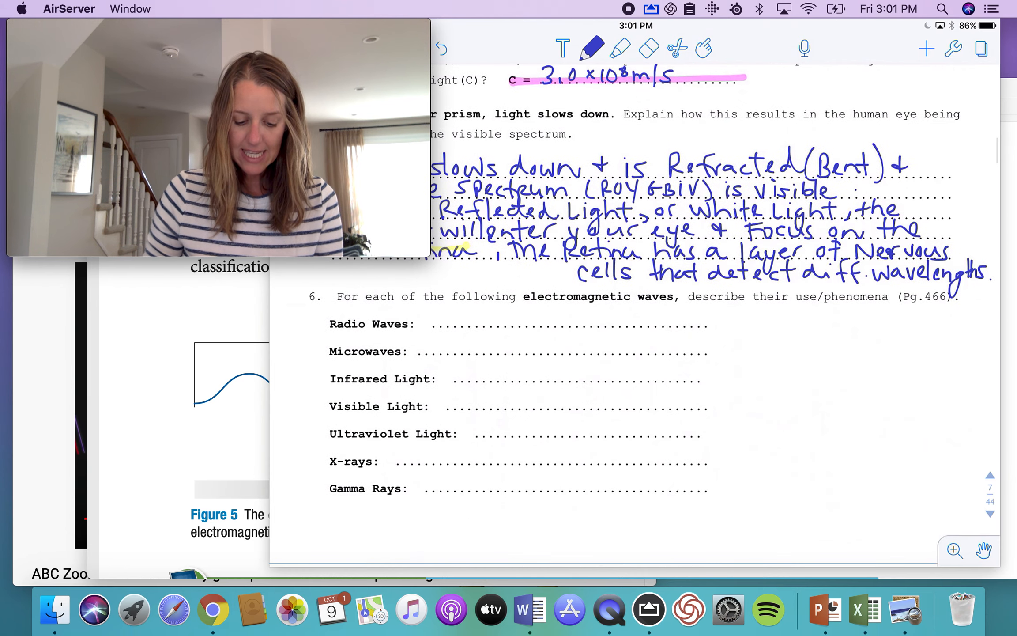
scroll("down", 3)
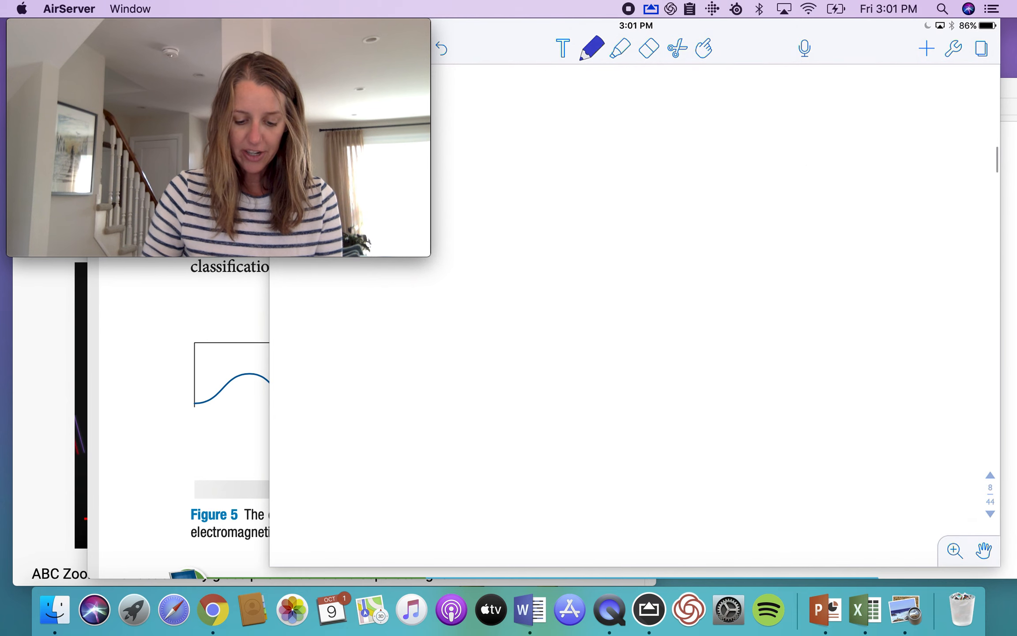